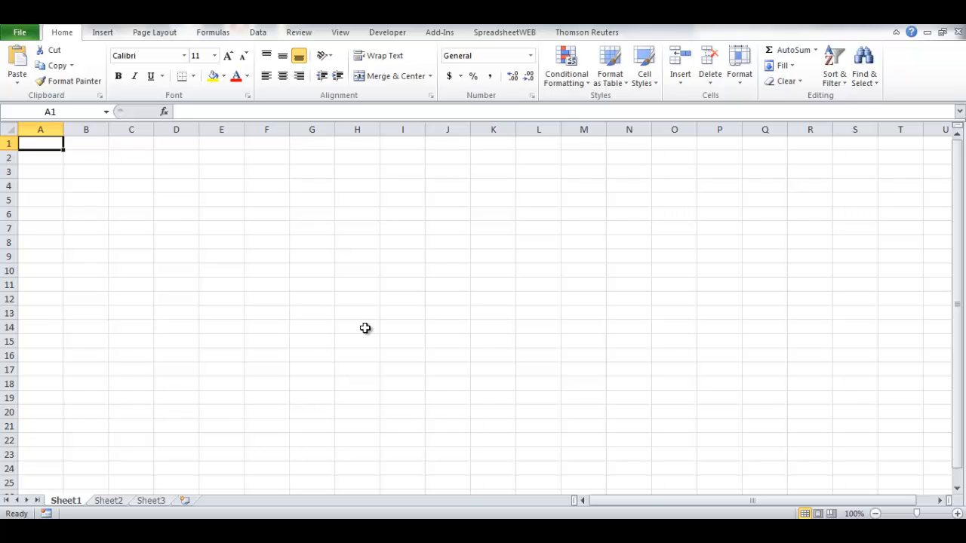
pyautogui.moveTo(376, 329)
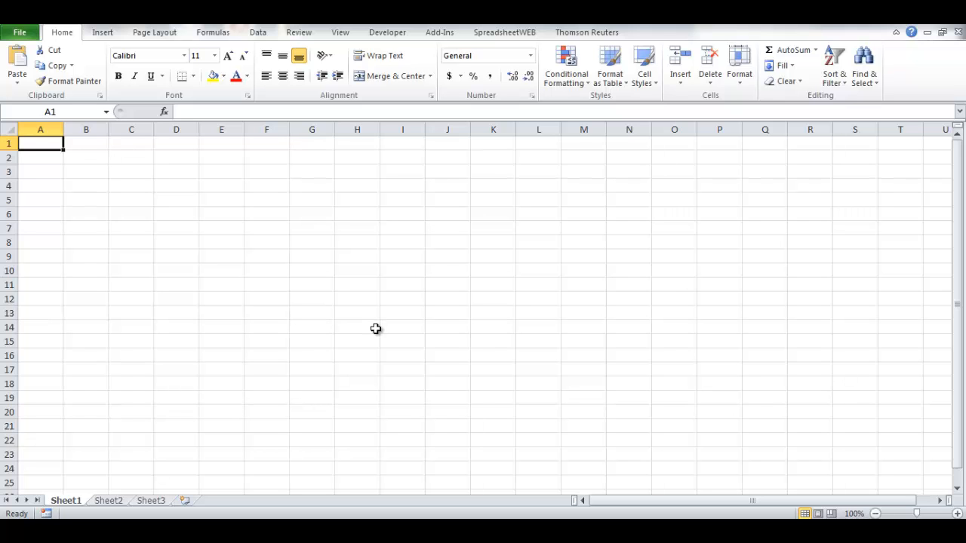
pyautogui.moveTo(344, 362)
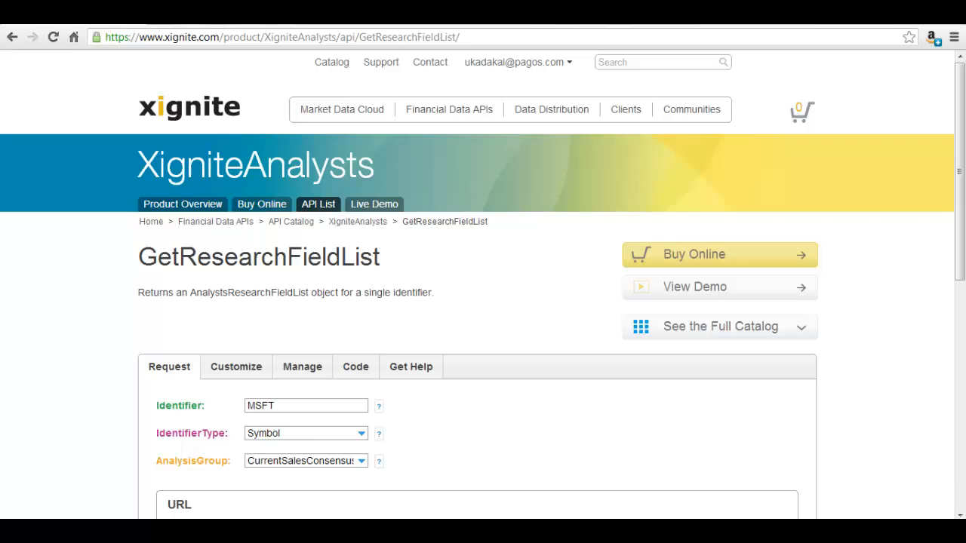
pyautogui.moveTo(482, 410)
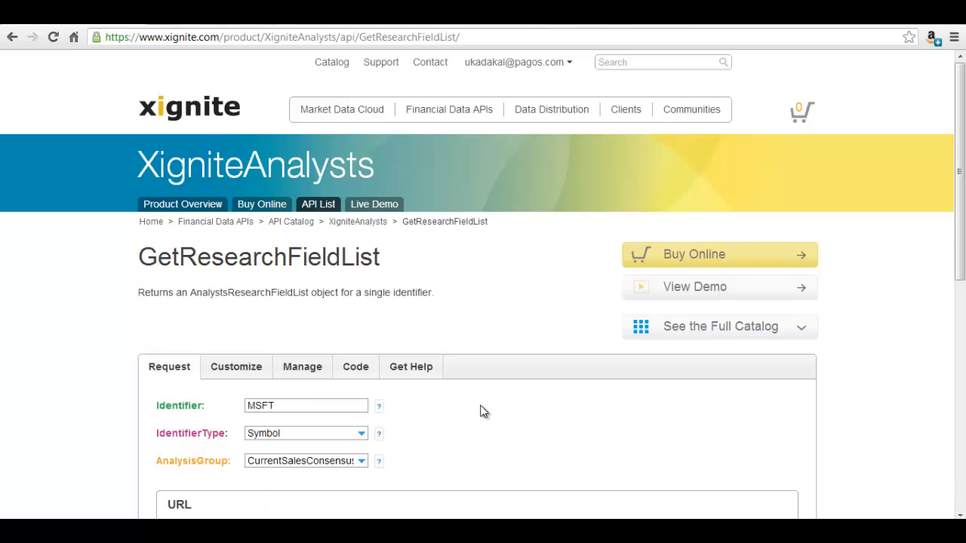
pyautogui.moveTo(486, 417)
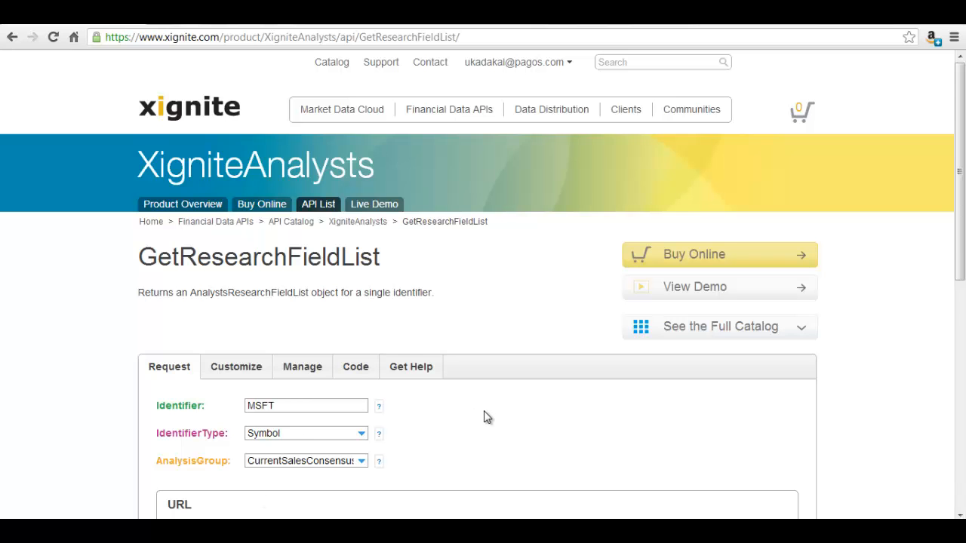
# Scroll the GetResearchFieldList Request page to view its parameters and generated MSFT URL.
pyautogui.scroll(-3)
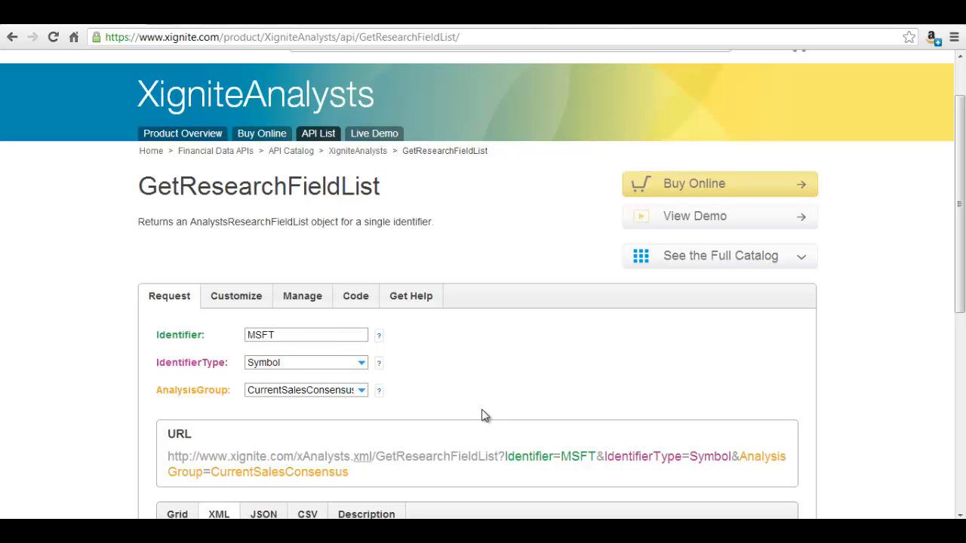
pyautogui.moveTo(471, 420)
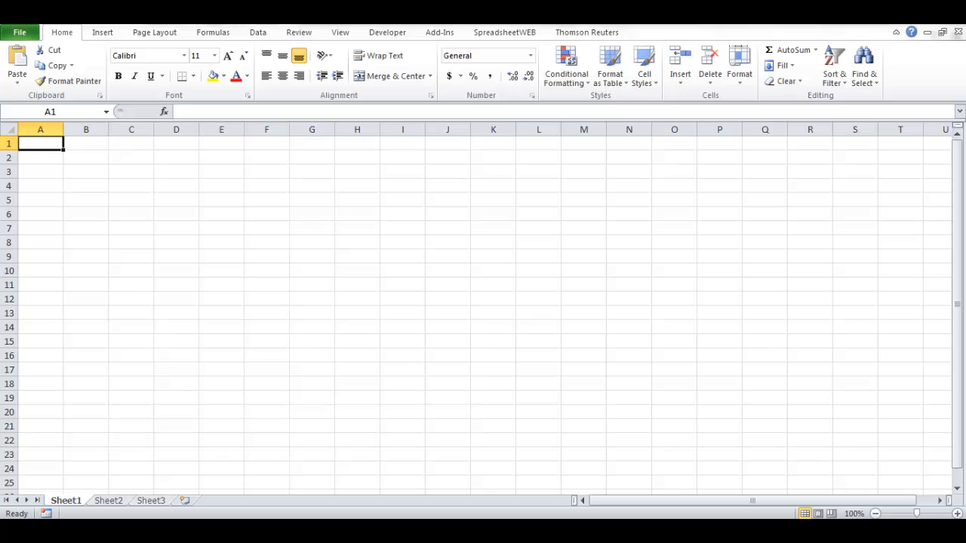
# Enter labels Identifier, IdentifierType, AnalysisGroup with values MSFT, Symbol, CurrentSalesConsensus in column C.
pyautogui.write('Identifier')
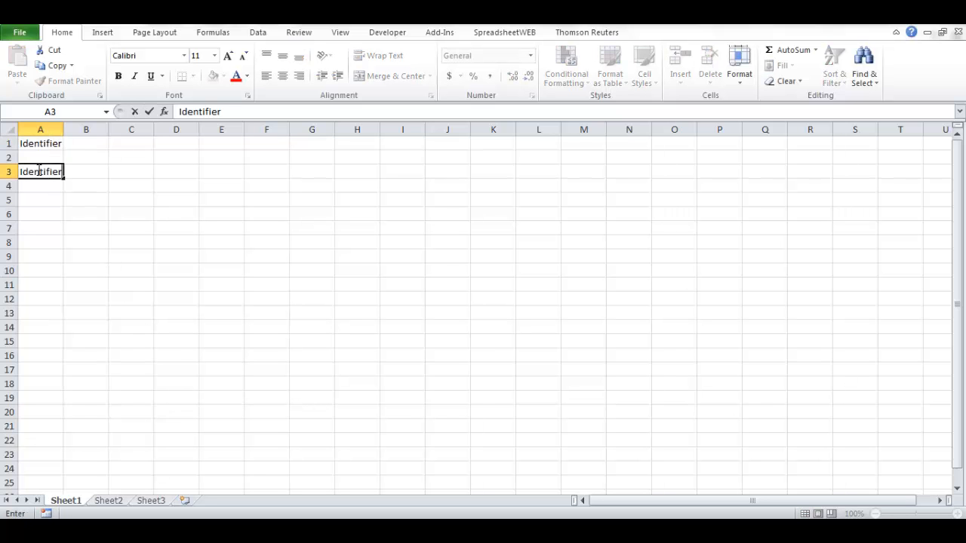
pyautogui.write('AnalysisGroup')
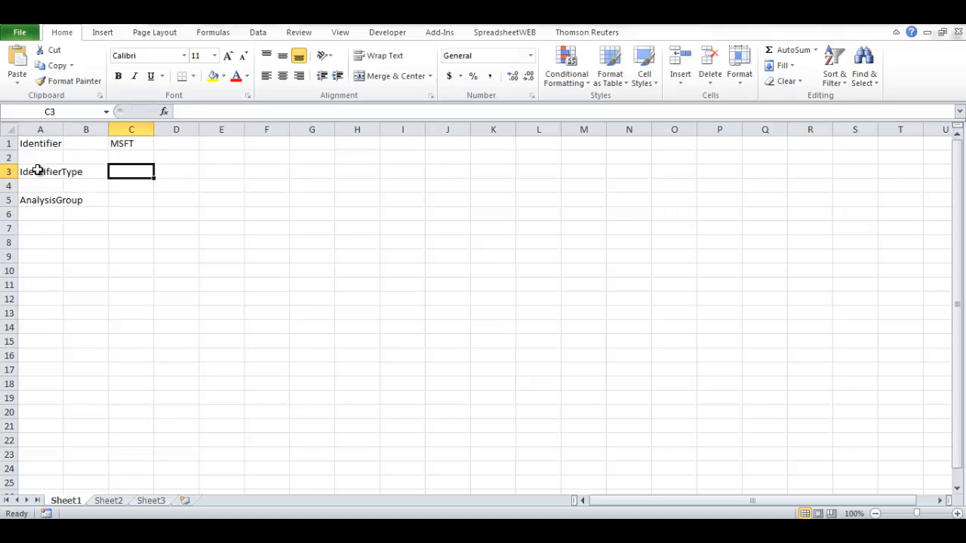
pyautogui.write('Curren')
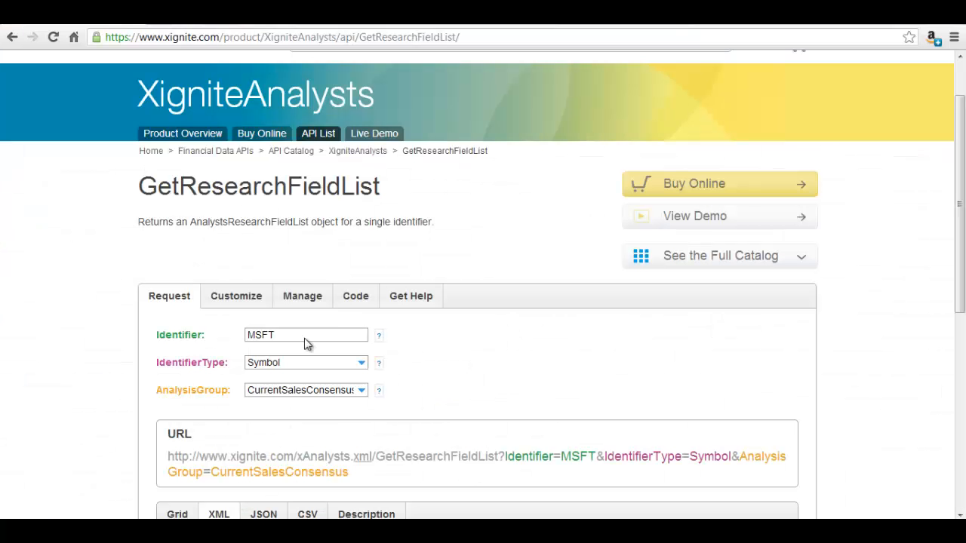
# Copy the xAnalysts WSDL link address from the API's Code section.
pyautogui.click(355, 296)
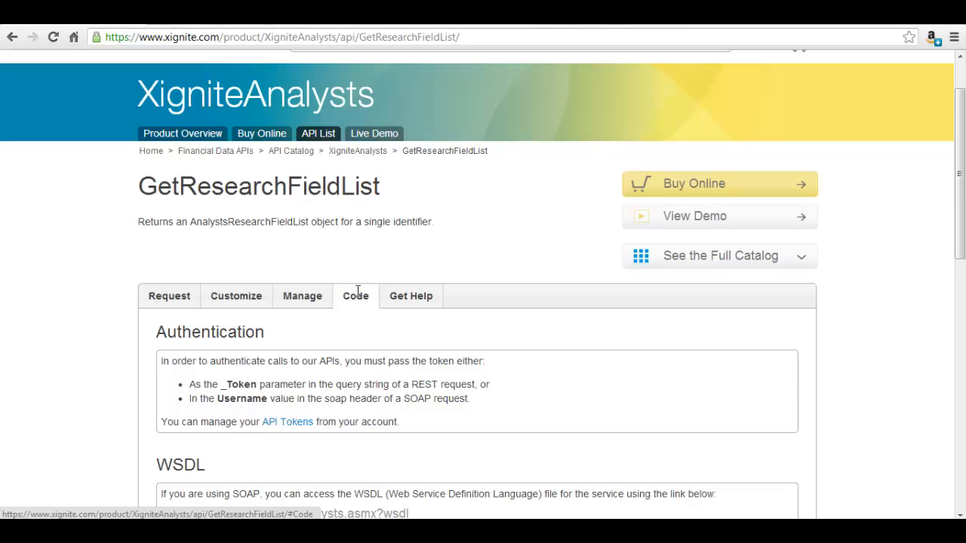
pyautogui.scroll(-3)
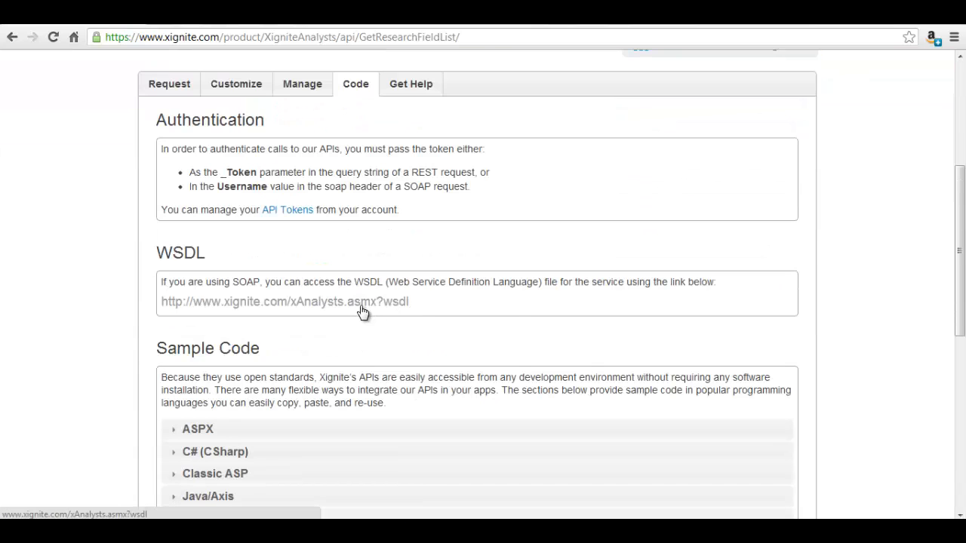
pyautogui.rightClick(362, 302)
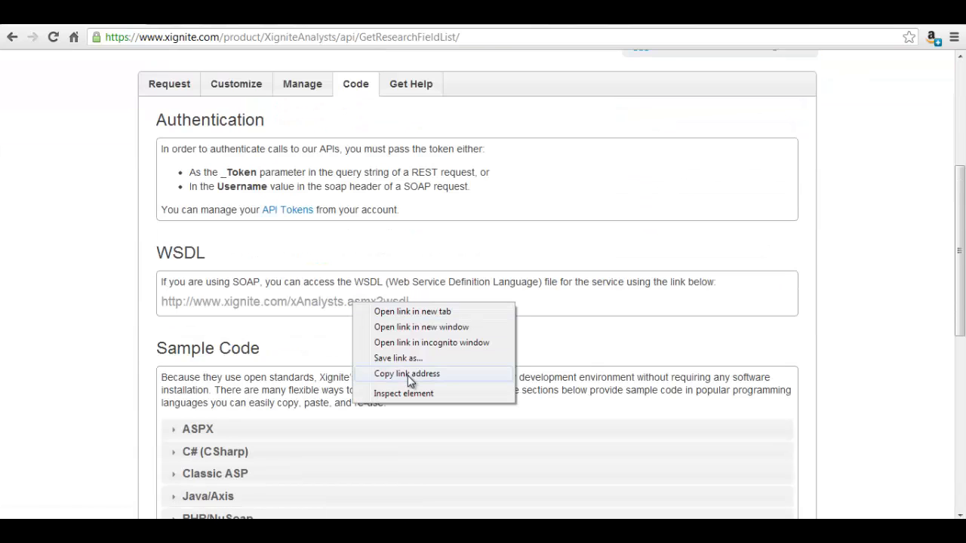
pyautogui.click(406, 374)
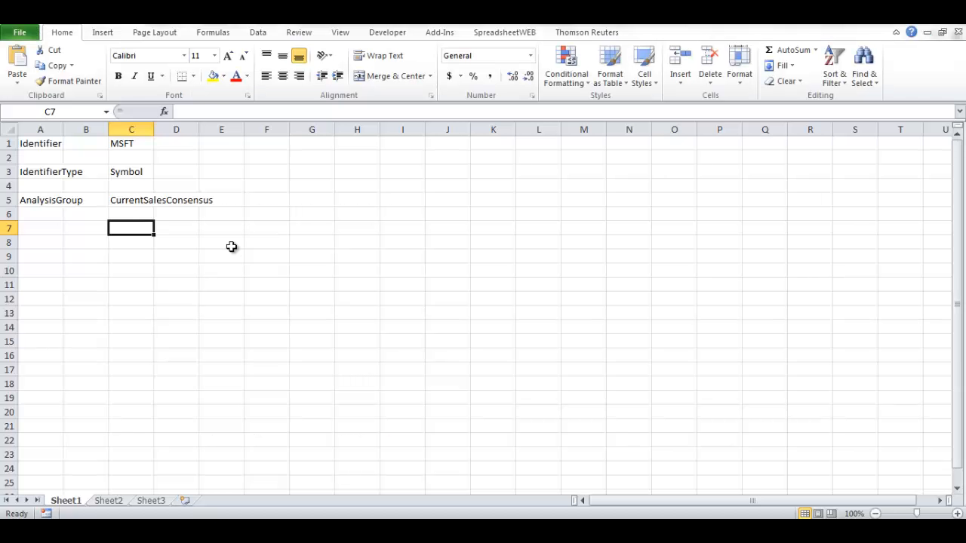
pyautogui.click(504, 31)
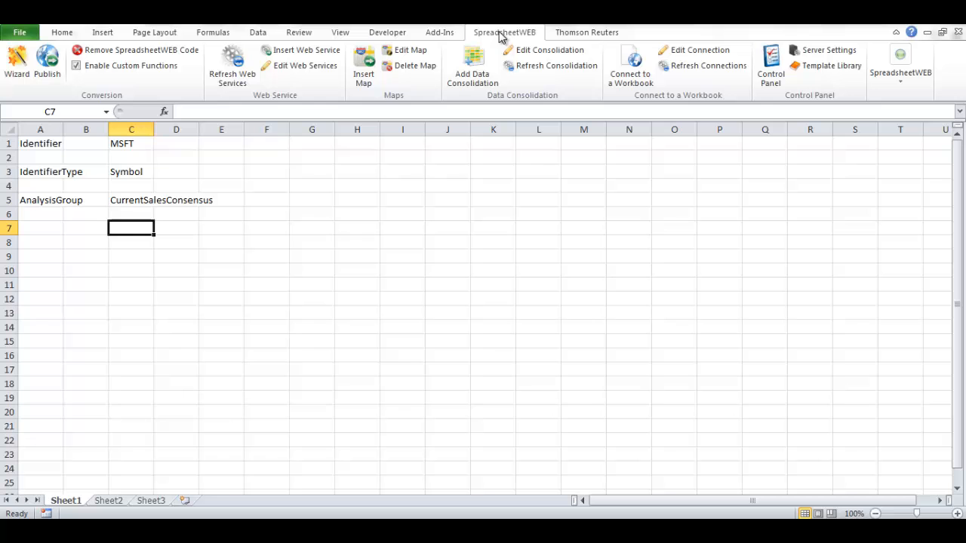
pyautogui.click(305, 49)
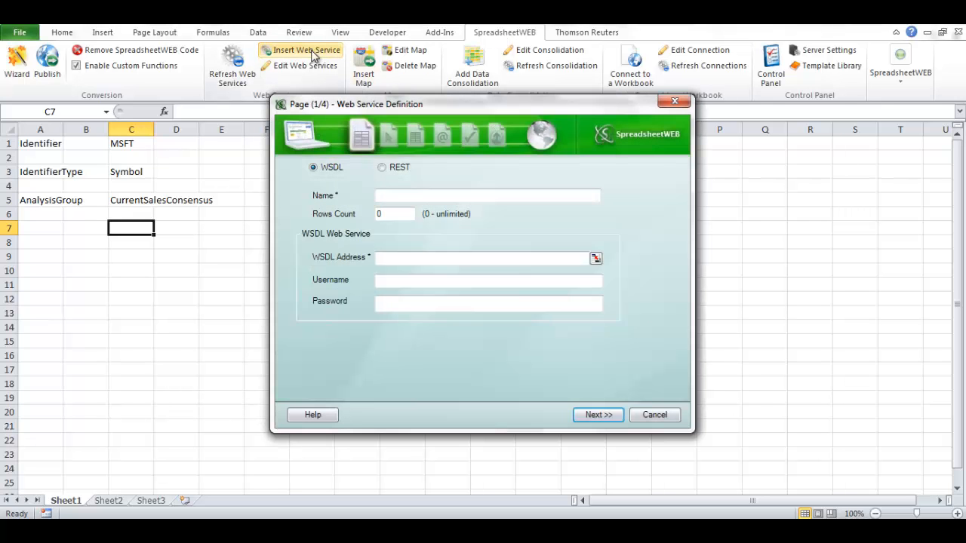
pyautogui.write('G')
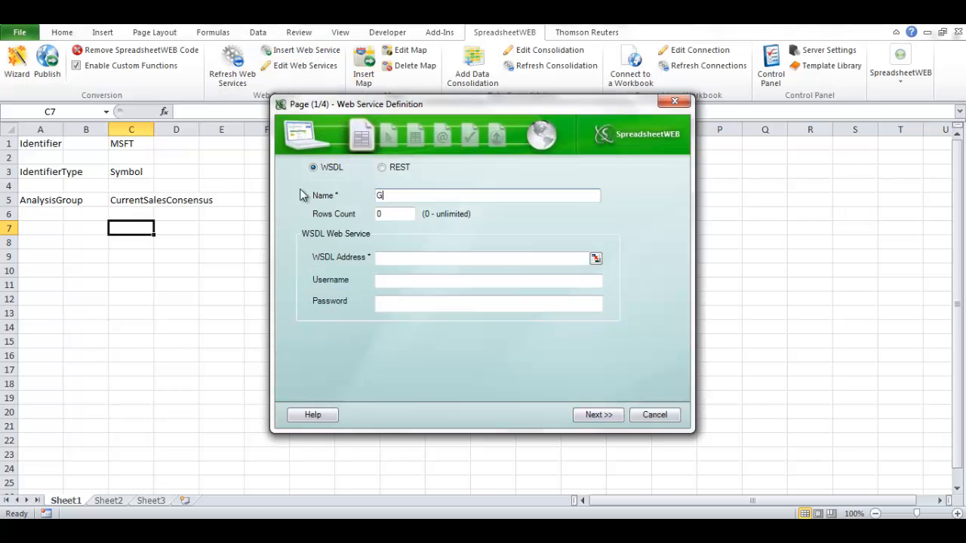
pyautogui.write('etResearchFieldList')
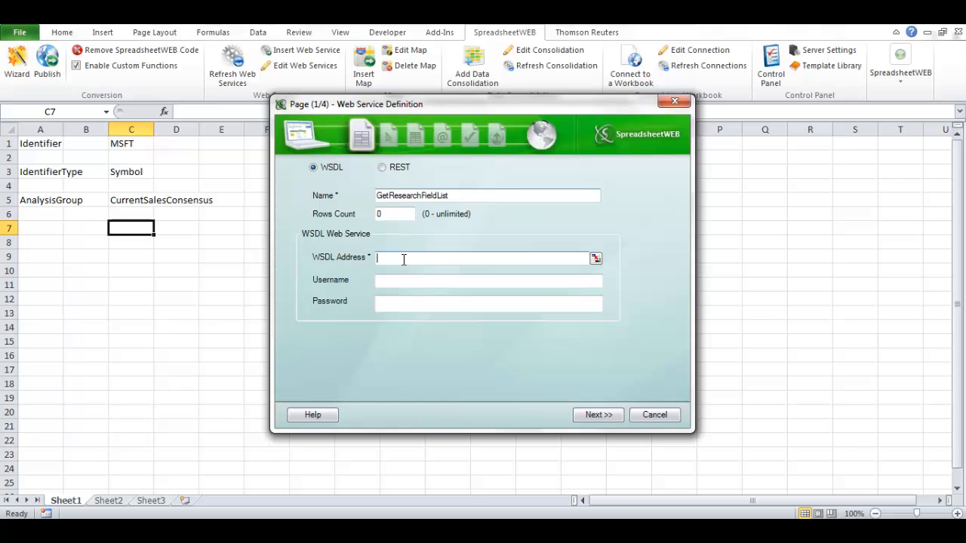
pyautogui.write('http://www.xignite.com/xAnalysts.asmx?wsdl')
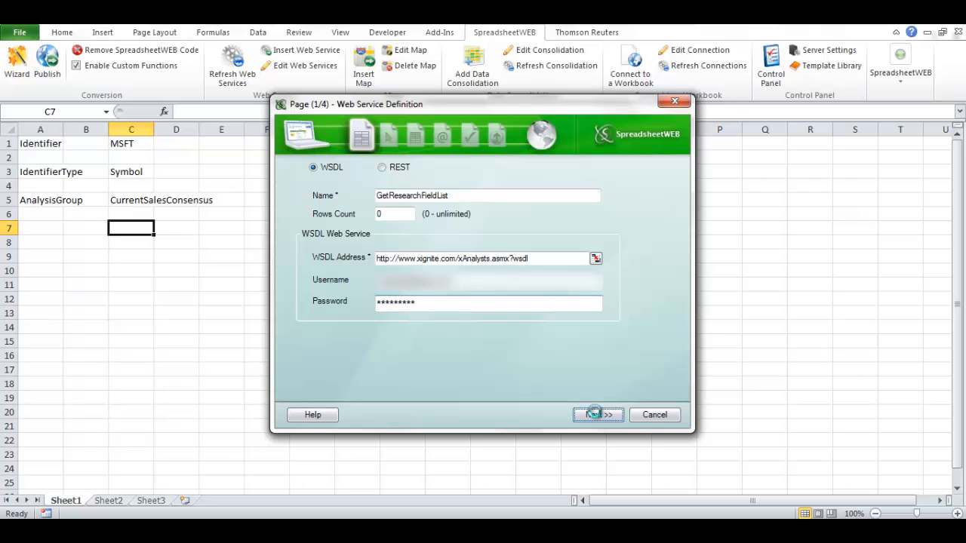
pyautogui.click(597, 413)
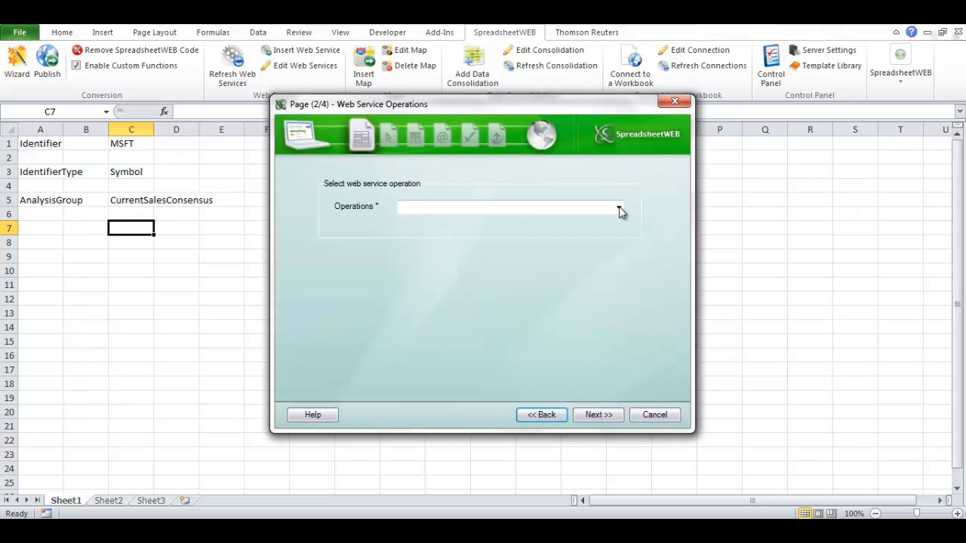
# Choose the GetResearchFieldList operation from the Operations list and continue.
pyautogui.click(619, 207)
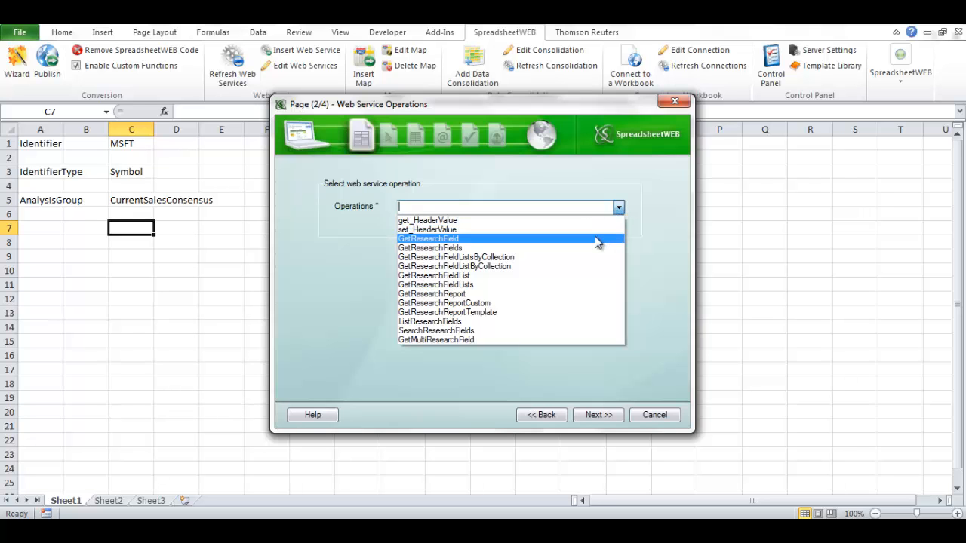
pyautogui.moveTo(589, 265)
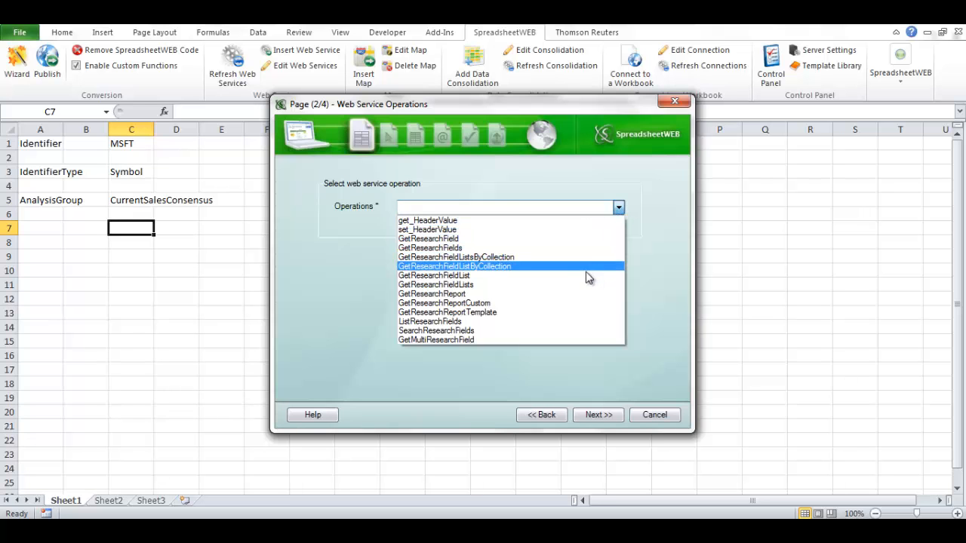
pyautogui.click(435, 275)
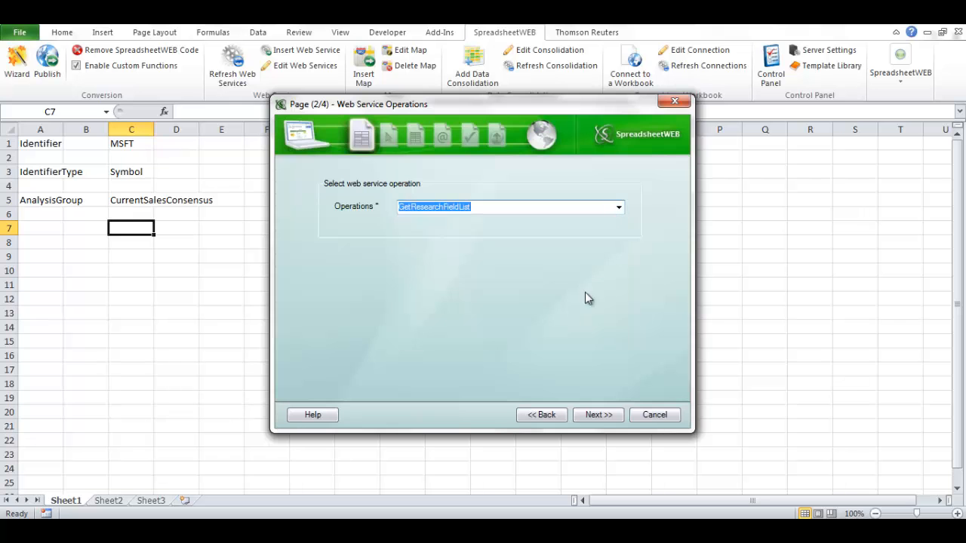
pyautogui.click(598, 414)
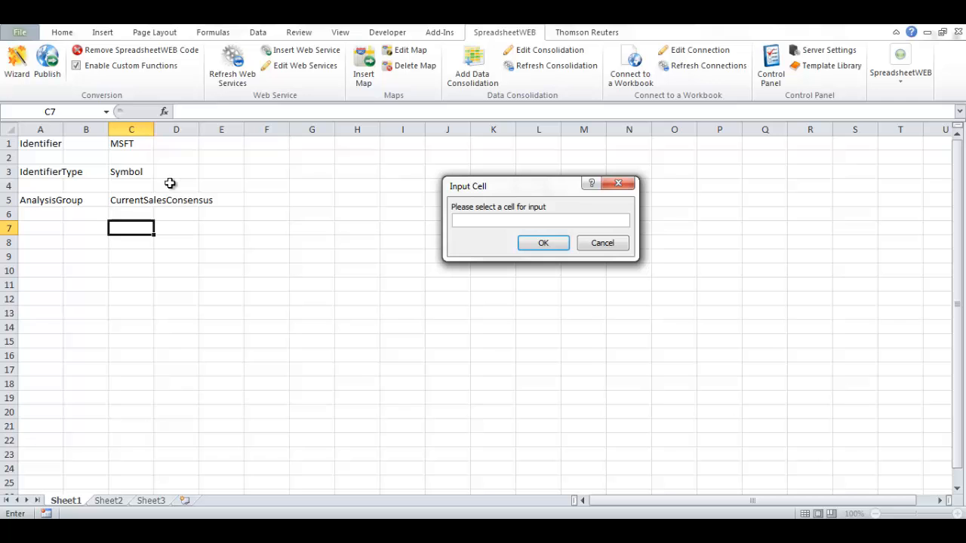
# Map the service inputs to C1, C3, C5, set output to C7, and finish to fetch the data.
pyautogui.click(543, 242)
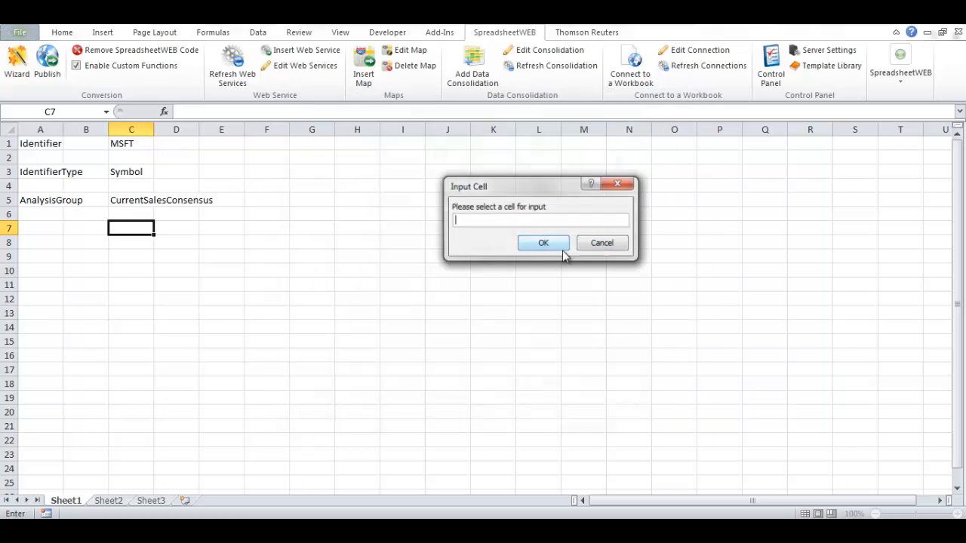
pyautogui.click(543, 241)
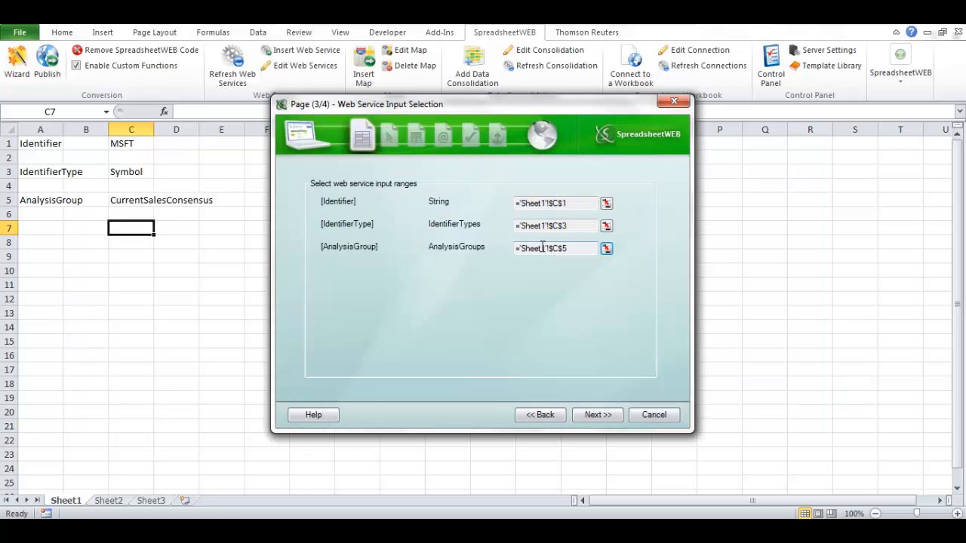
pyautogui.click(597, 414)
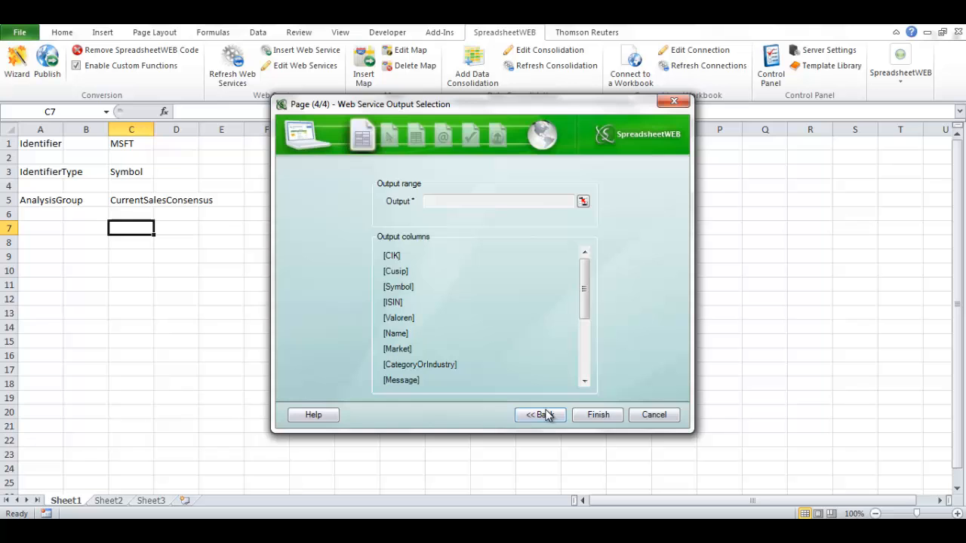
pyautogui.click(583, 201)
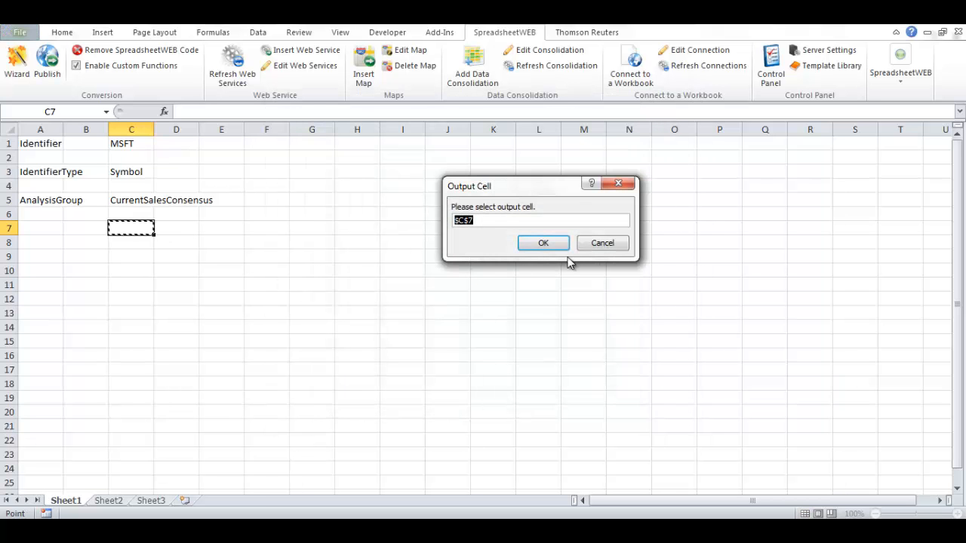
pyautogui.click(543, 241)
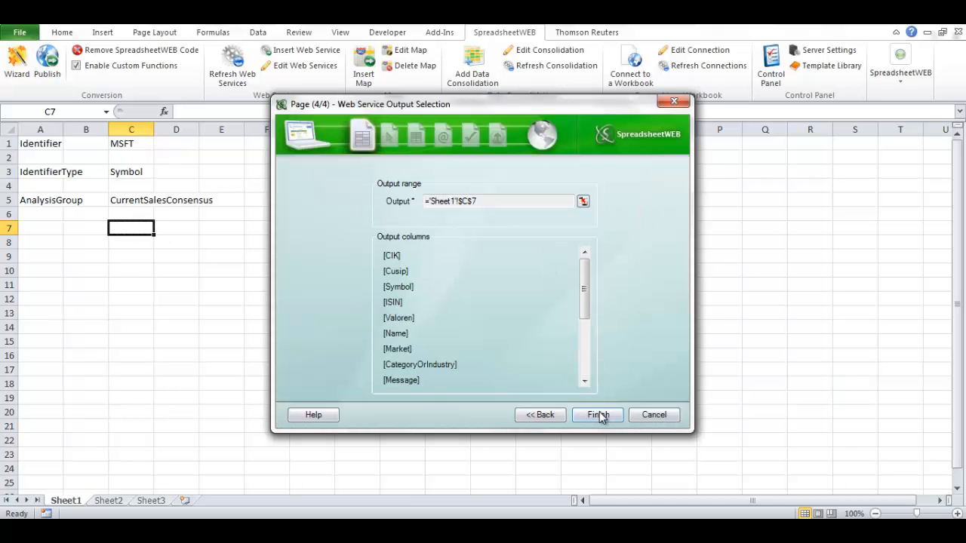
pyautogui.click(598, 414)
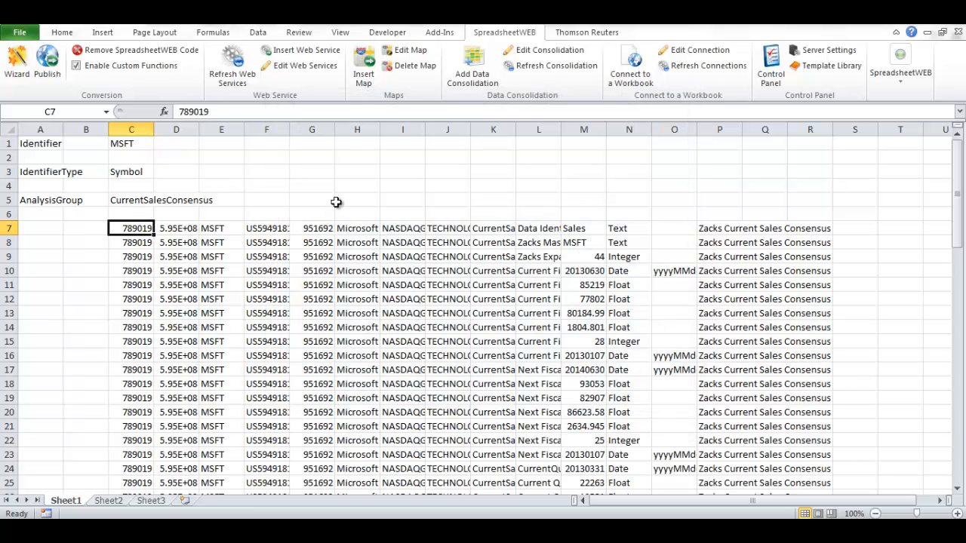
# Refresh the web service data for GOOG and then DELL entered in C1.
pyautogui.scroll(-3)
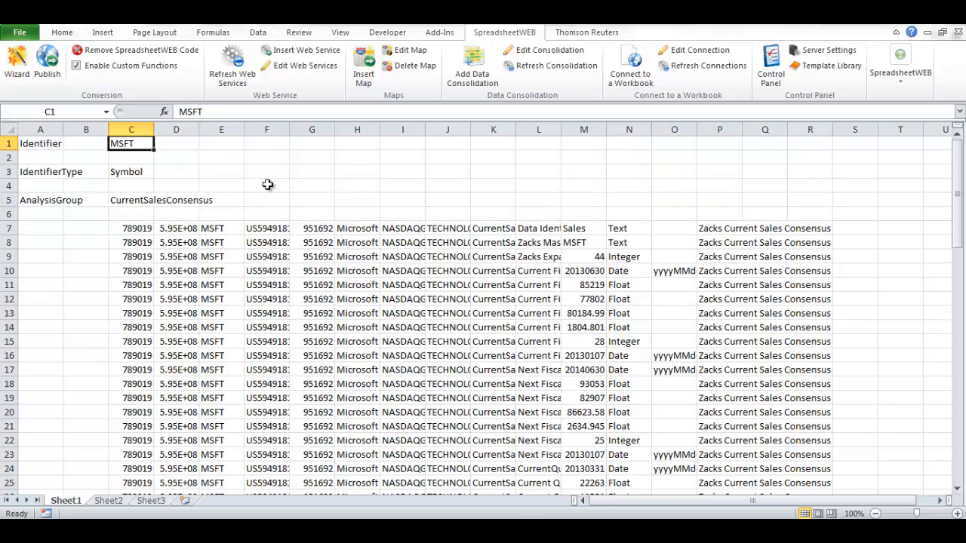
pyautogui.write('GOOG')
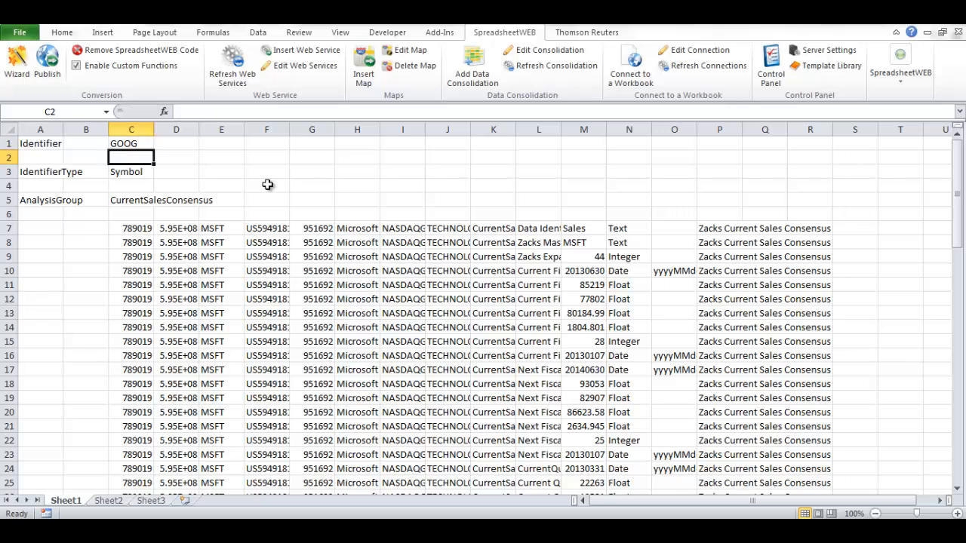
pyautogui.moveTo(266, 184)
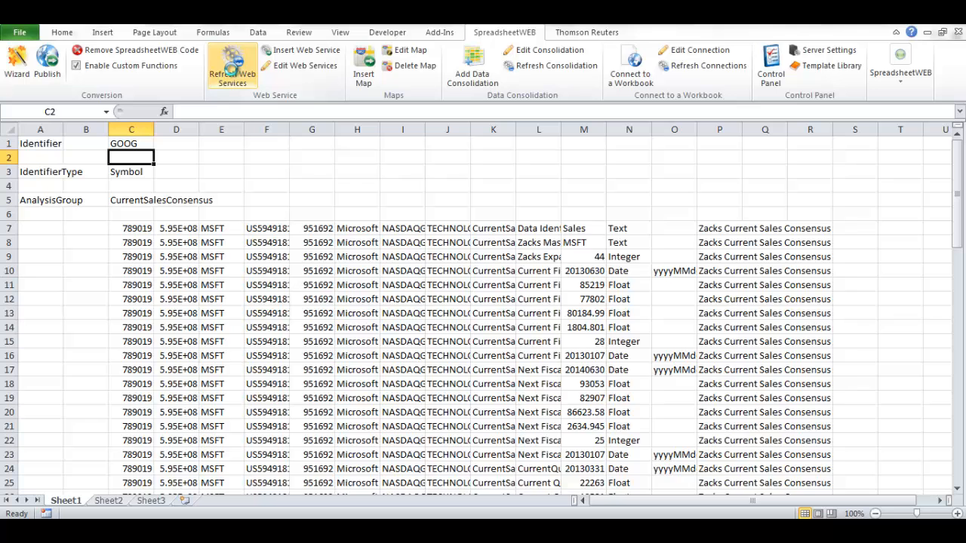
pyautogui.click(232, 63)
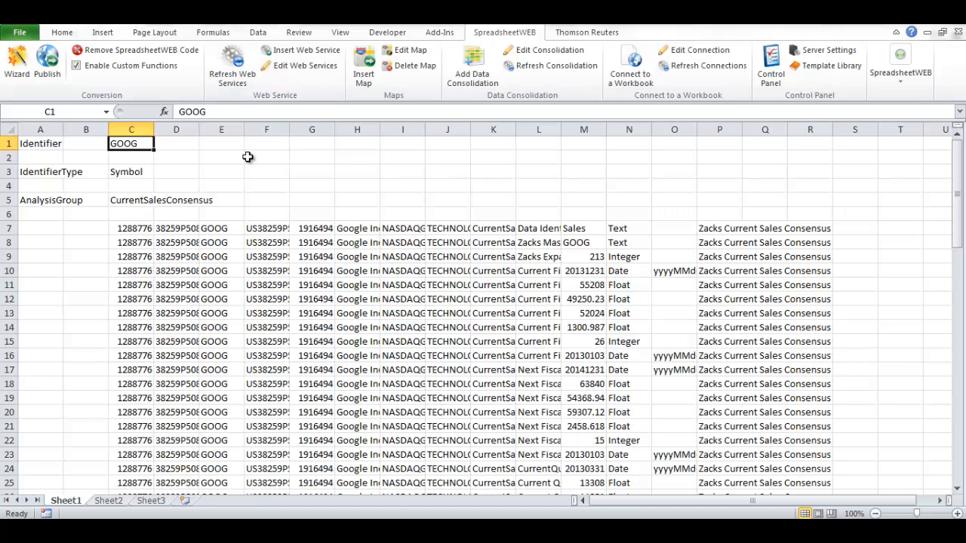
pyautogui.write('DELL')
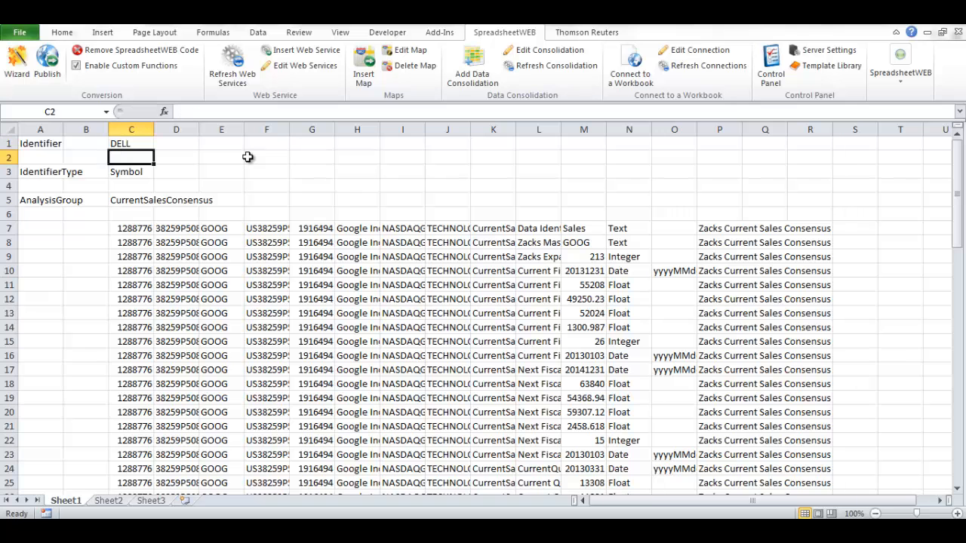
pyautogui.click(232, 64)
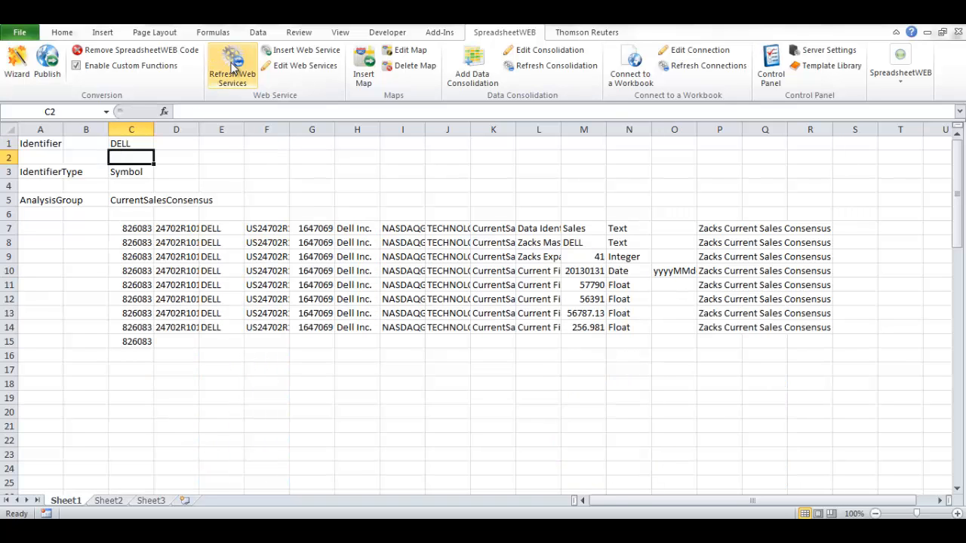
# Refresh the data for IBM, then open the Webservicestest app in the SpreadsheetWEB application list.
pyautogui.click(233, 64)
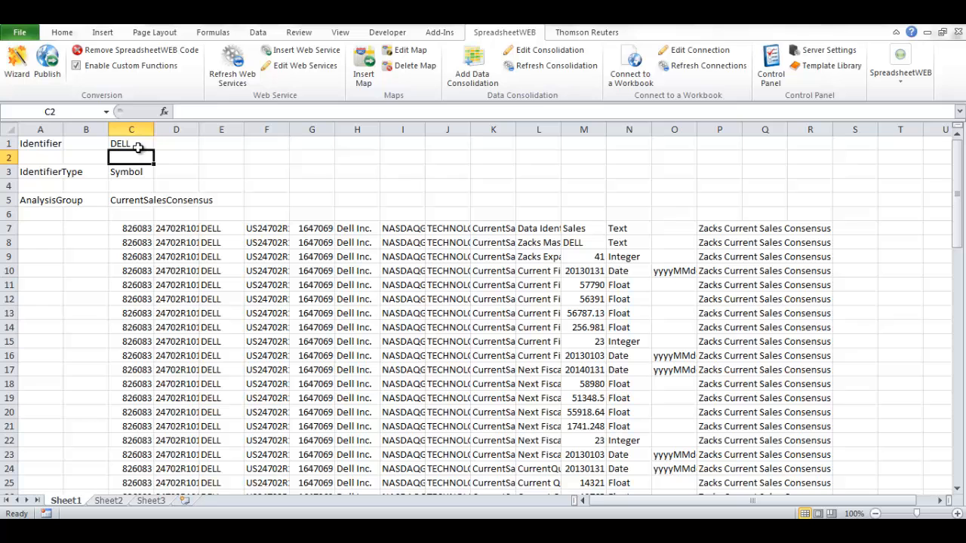
pyautogui.write('IBM')
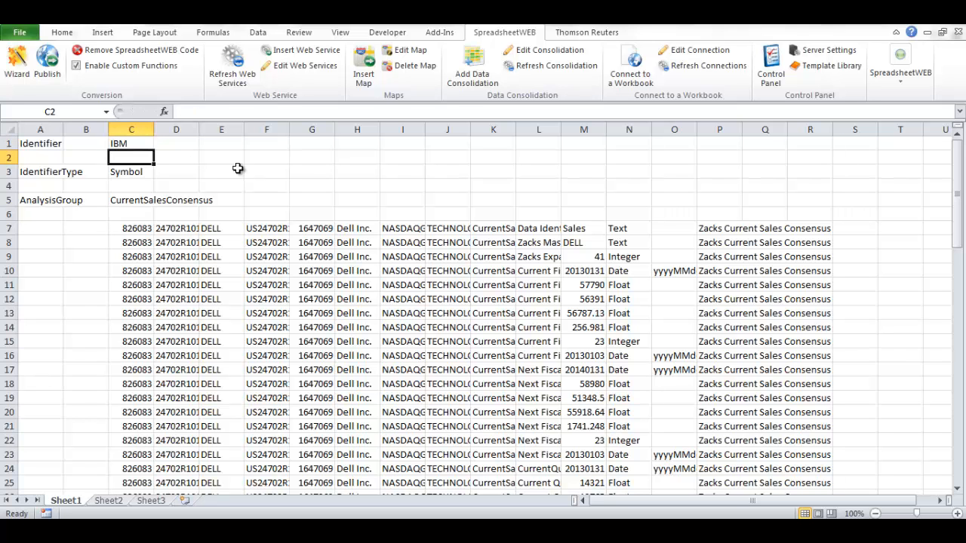
pyautogui.click(232, 62)
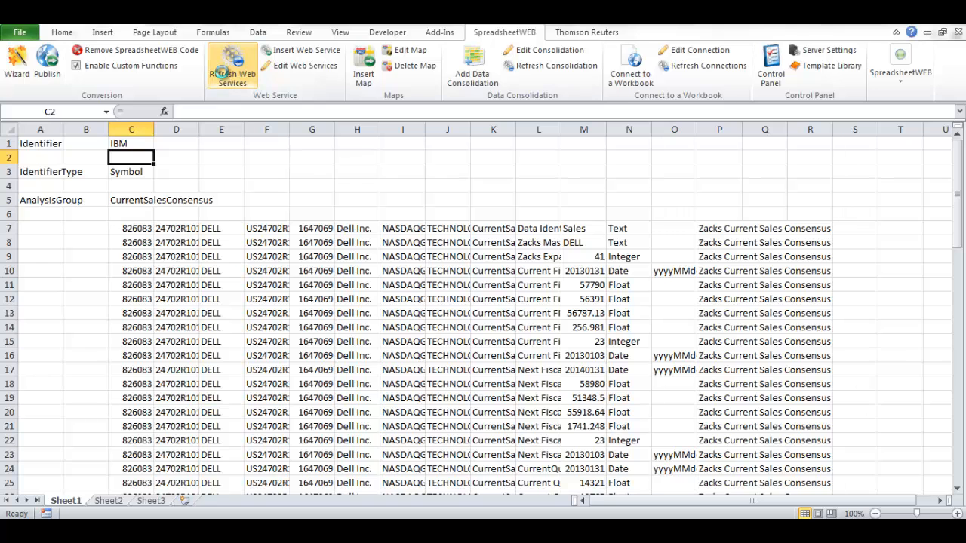
pyautogui.click(232, 63)
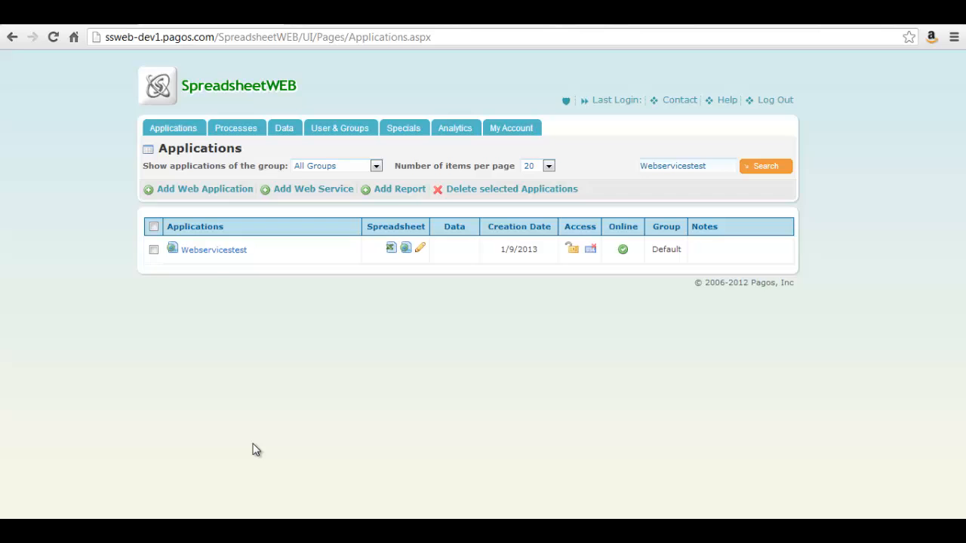
pyautogui.moveTo(215, 250)
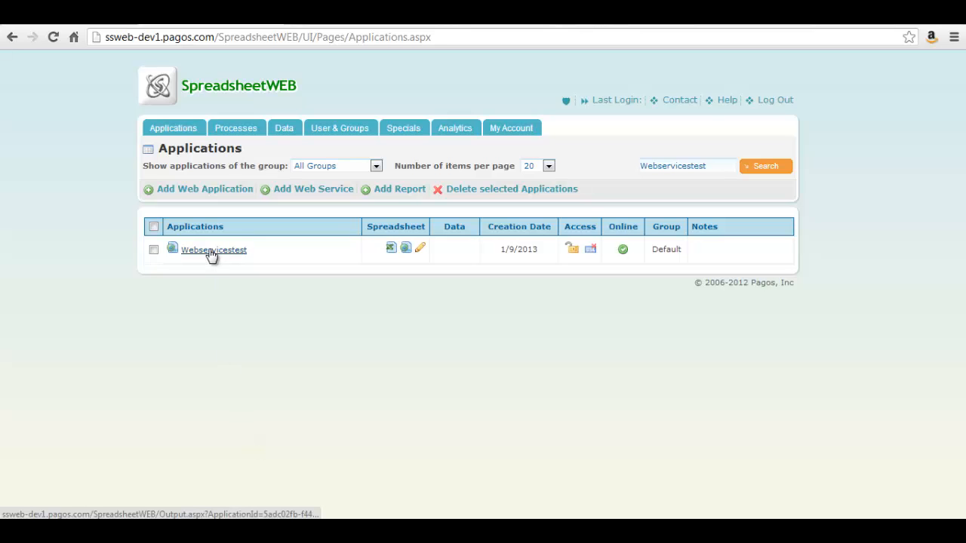
pyautogui.click(213, 251)
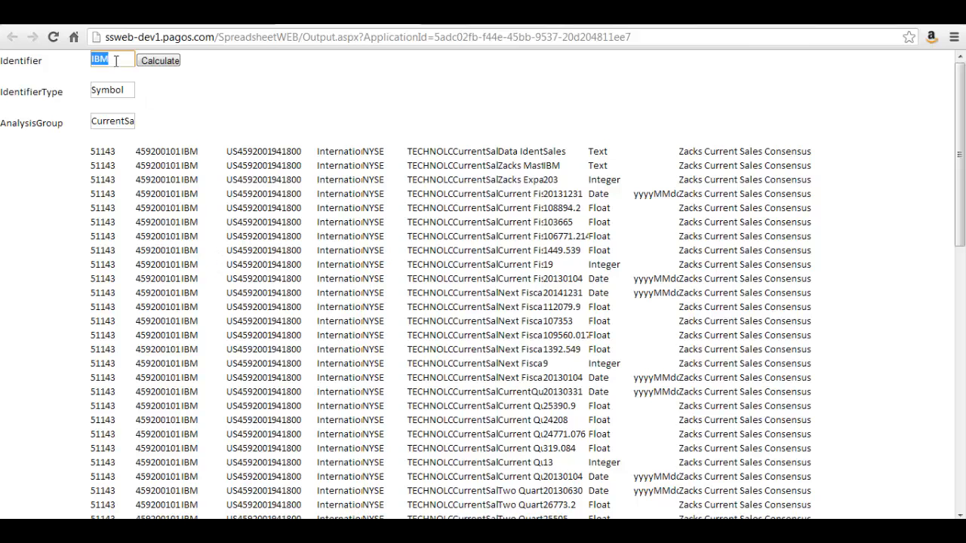
# Calculate the published web app's consensus data for AAPL and then DELL.
pyautogui.click(158, 60)
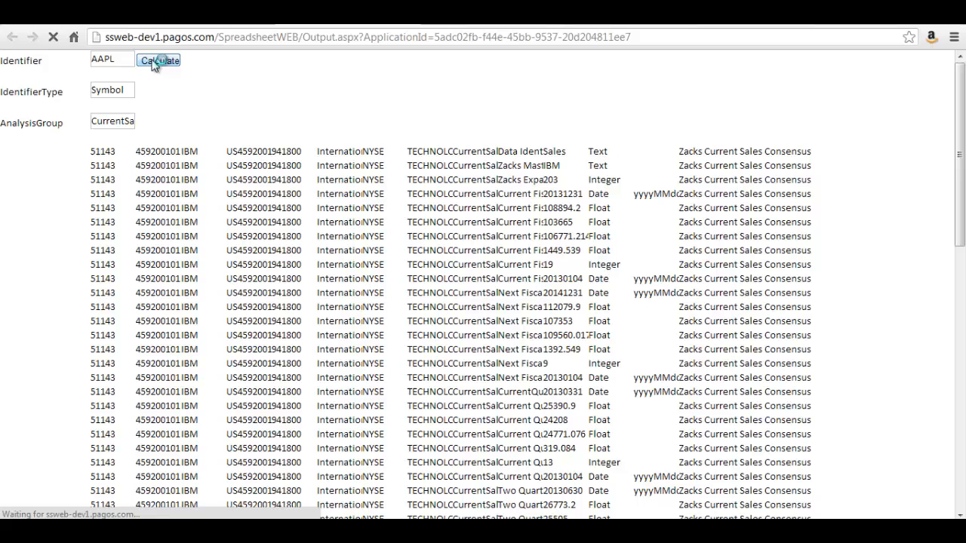
pyautogui.click(158, 60)
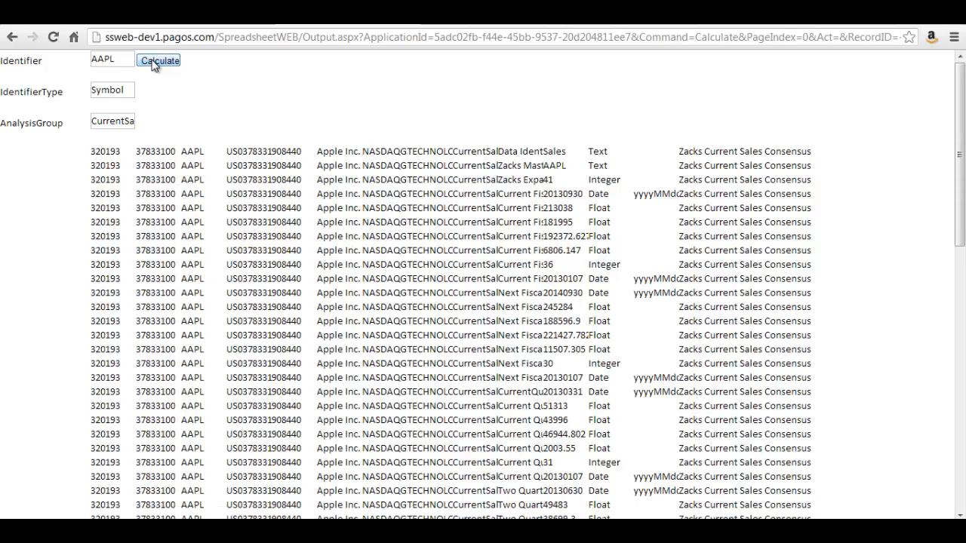
pyautogui.write('DELL')
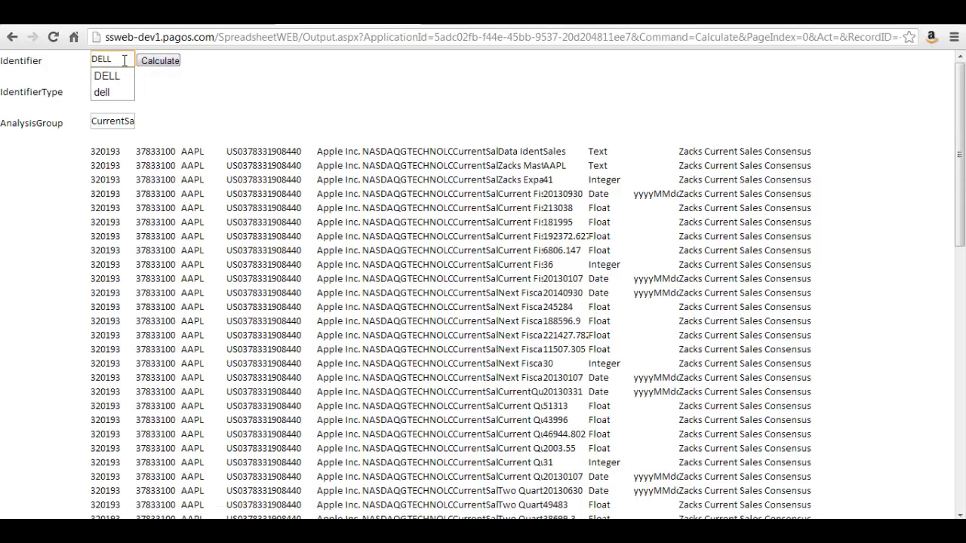
pyautogui.click(158, 61)
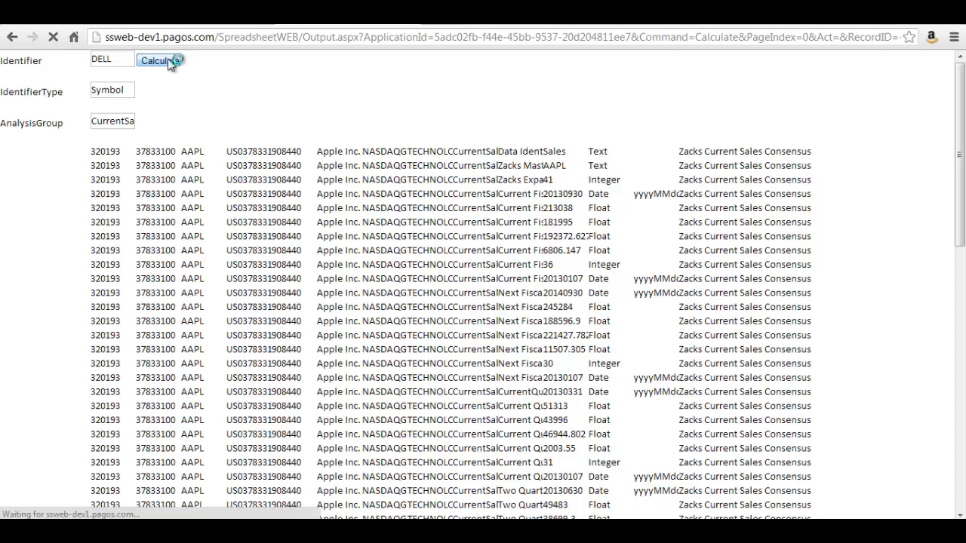
# Replace the identifier with IBM and recalculate its consensus data.
pyautogui.click(157, 60)
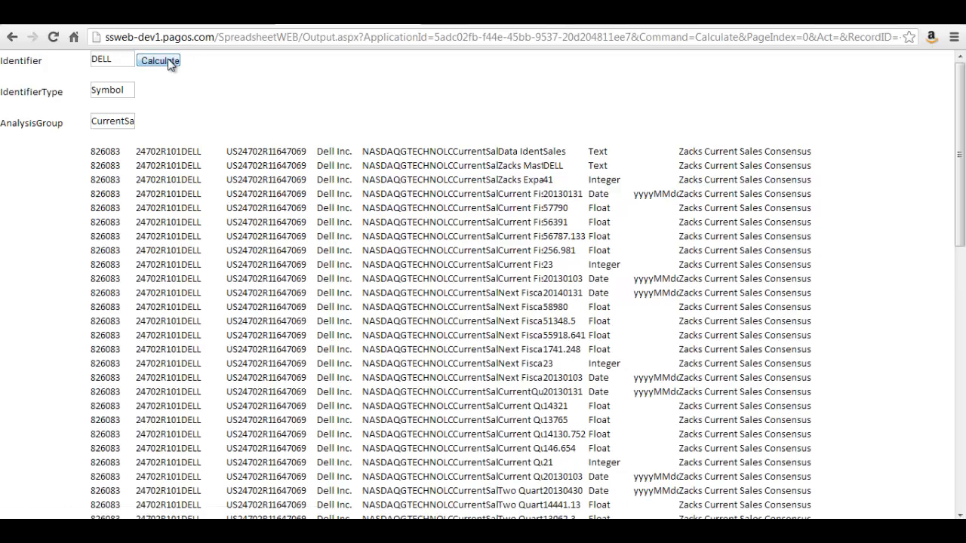
pyautogui.click(111, 58)
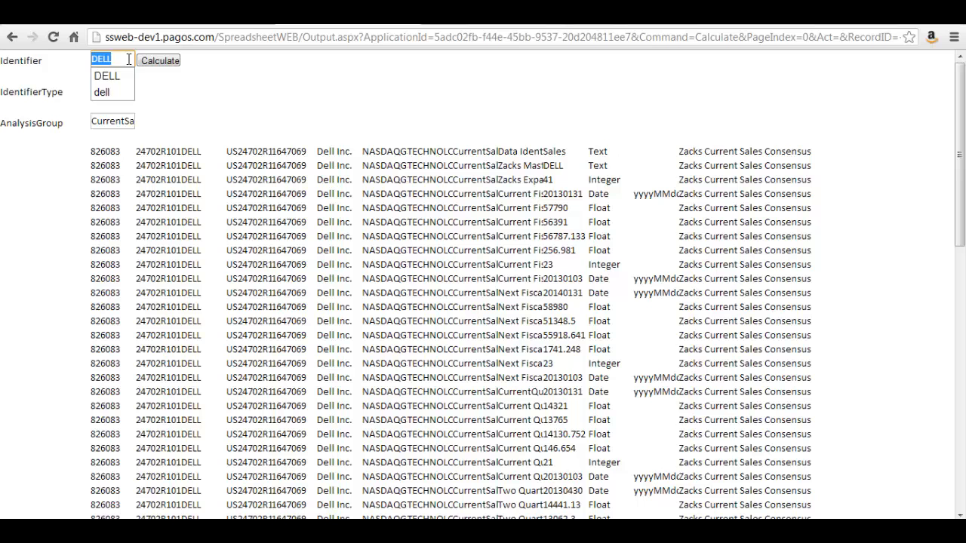
pyautogui.click(158, 60)
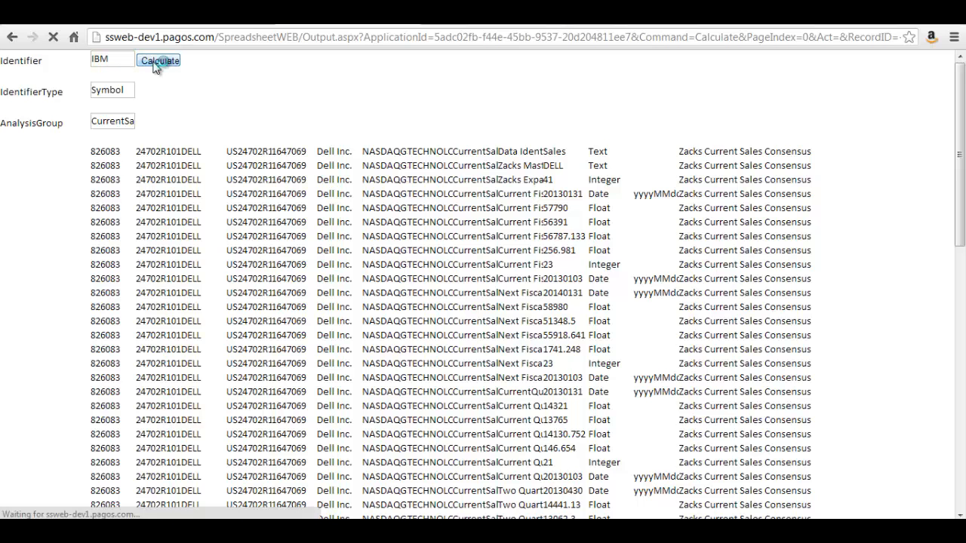
pyautogui.click(159, 61)
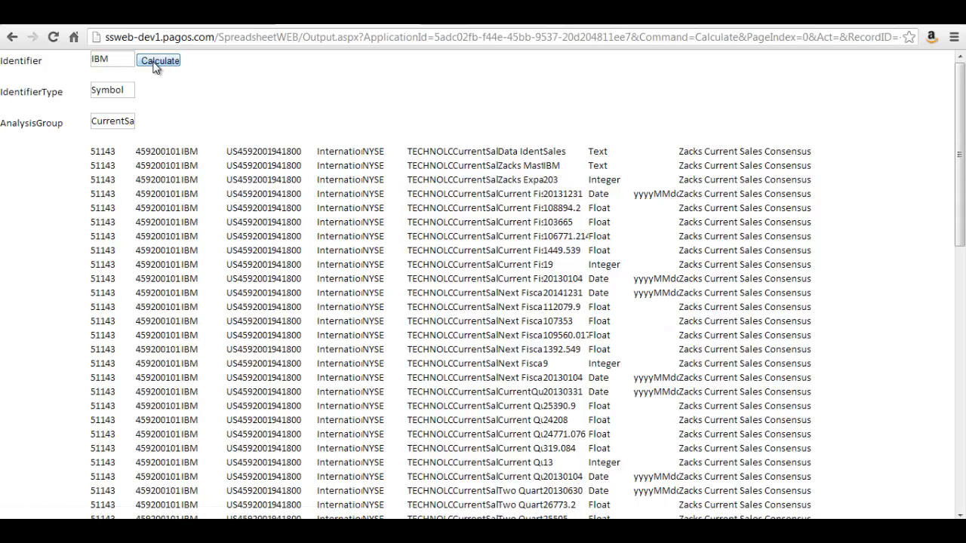